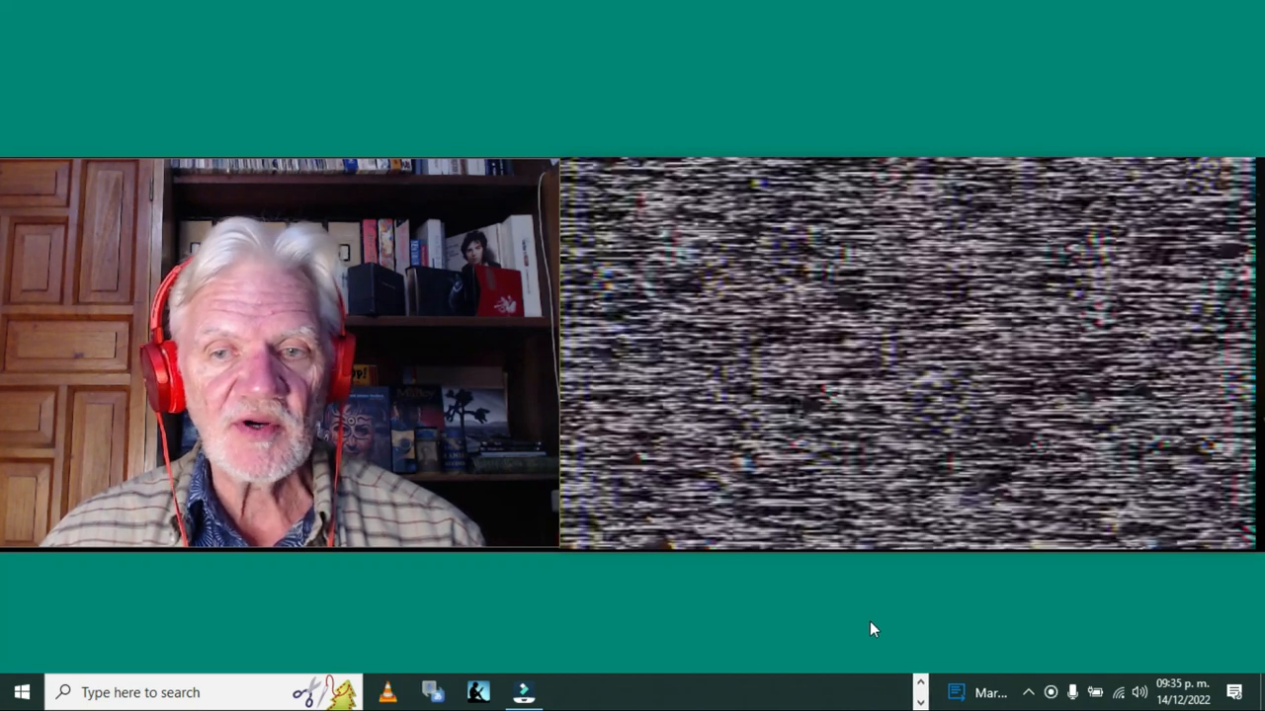
mouse_move(907, 528)
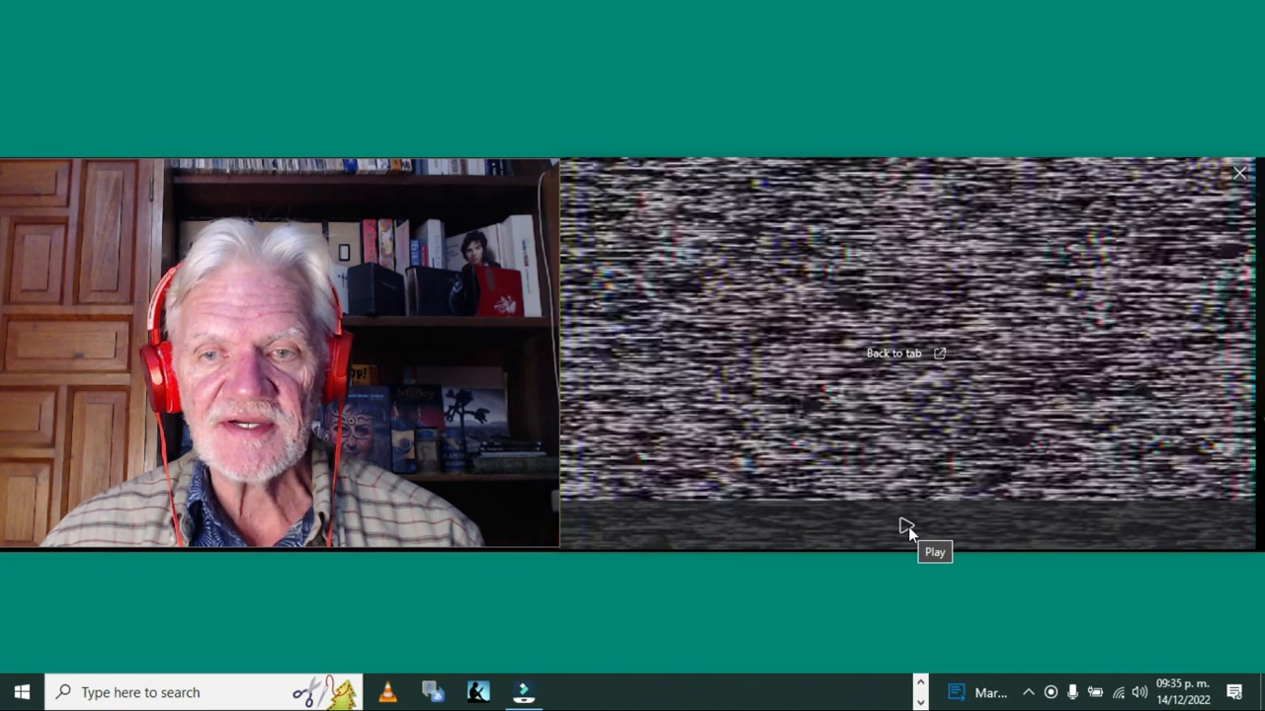
Step: Resume playback of the music video in the picture-in-picture window
left_click(932, 551)
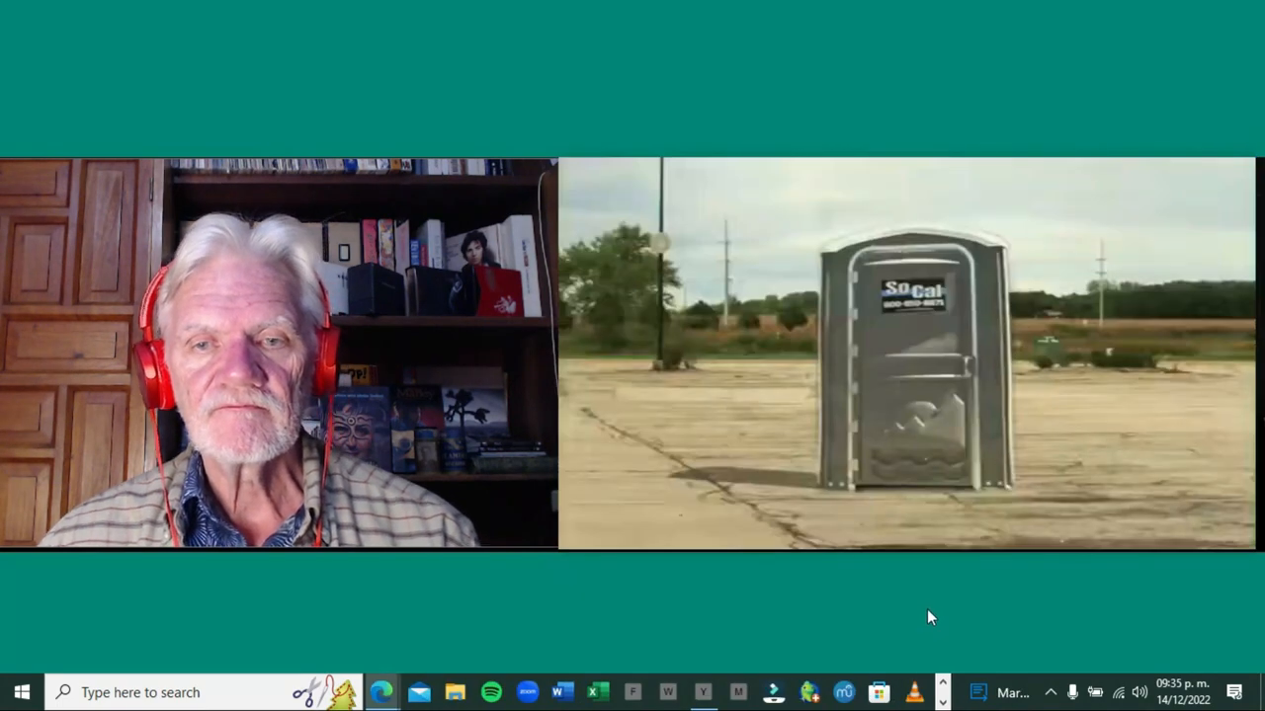